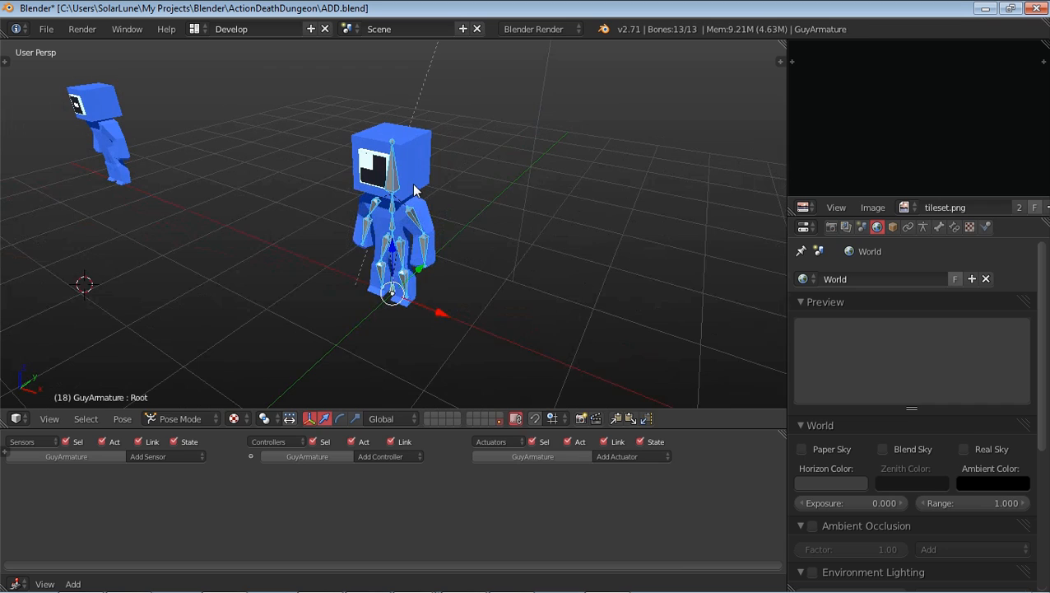
Step: Select the head and a spine bone of the rig in the viewport
{"action": "left_click", "coordinate": [393, 177]}
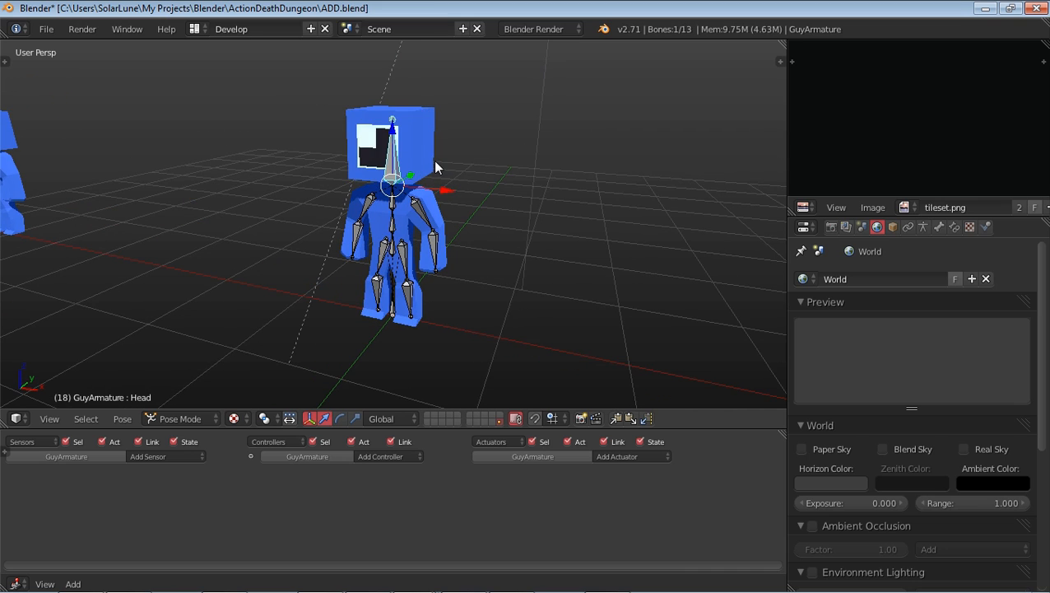
{"action": "mouse_move", "coordinate": [434, 165]}
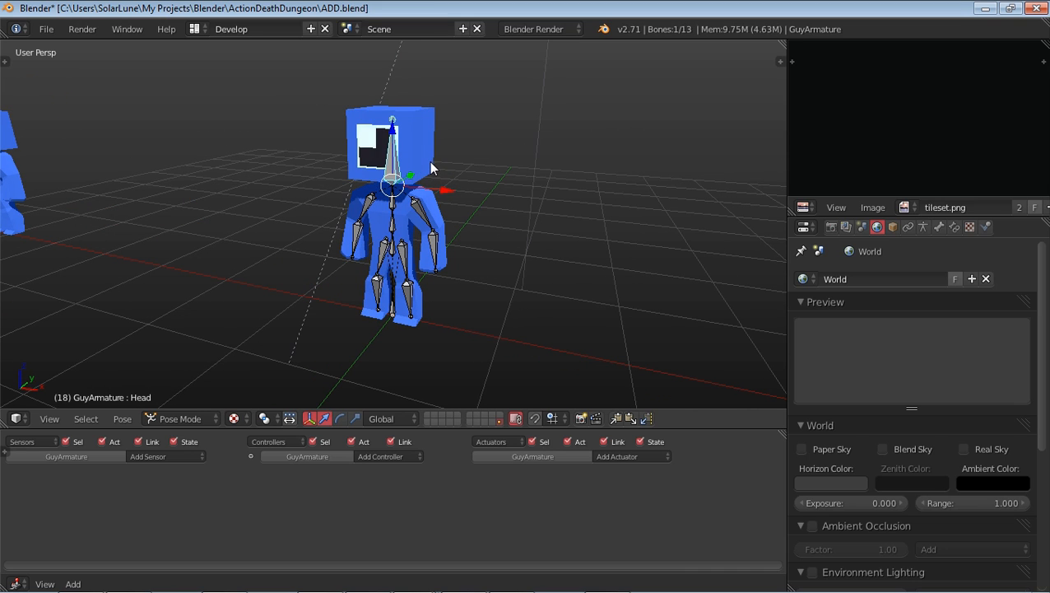
{"action": "left_click_drag", "start_coordinate": [428, 168], "coordinate": [543, 171]}
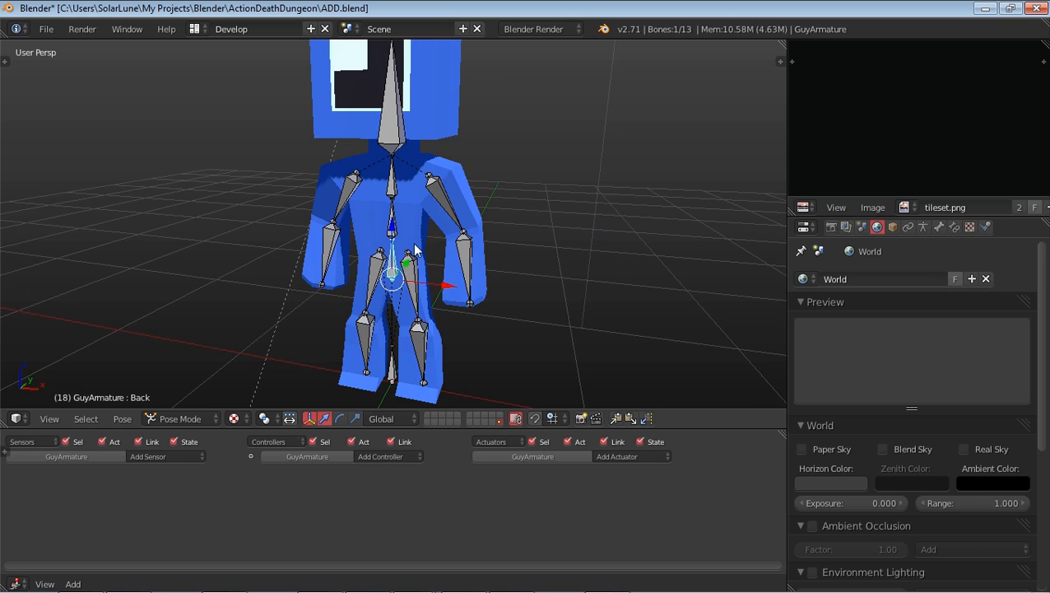
{"action": "left_click", "coordinate": [428, 178]}
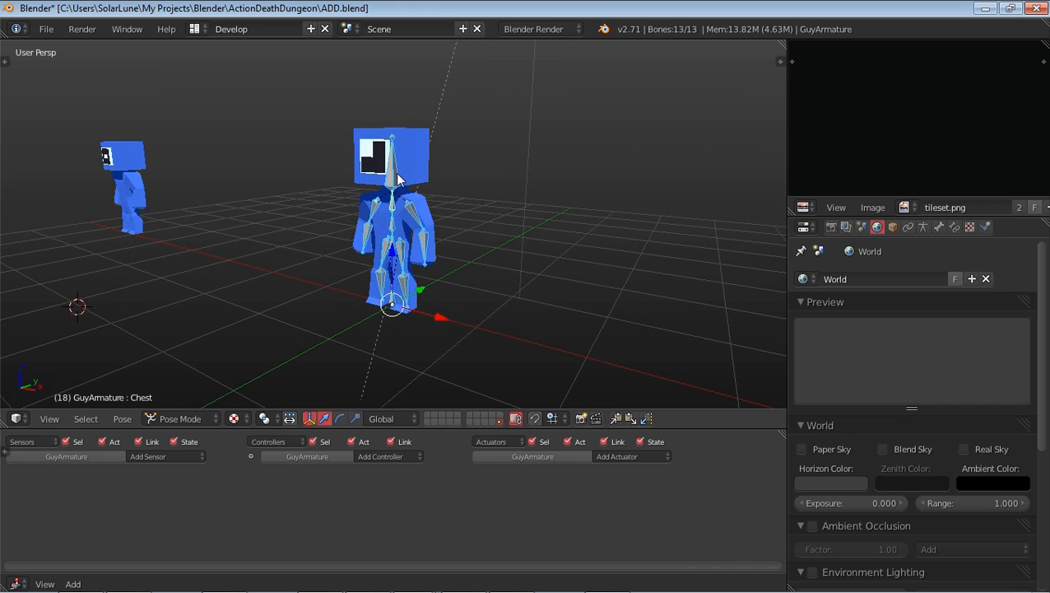
Step: Switch to the Animation layout and set the Dope Sheet to Action Editor mode
{"action": "left_click", "coordinate": [234, 26]}
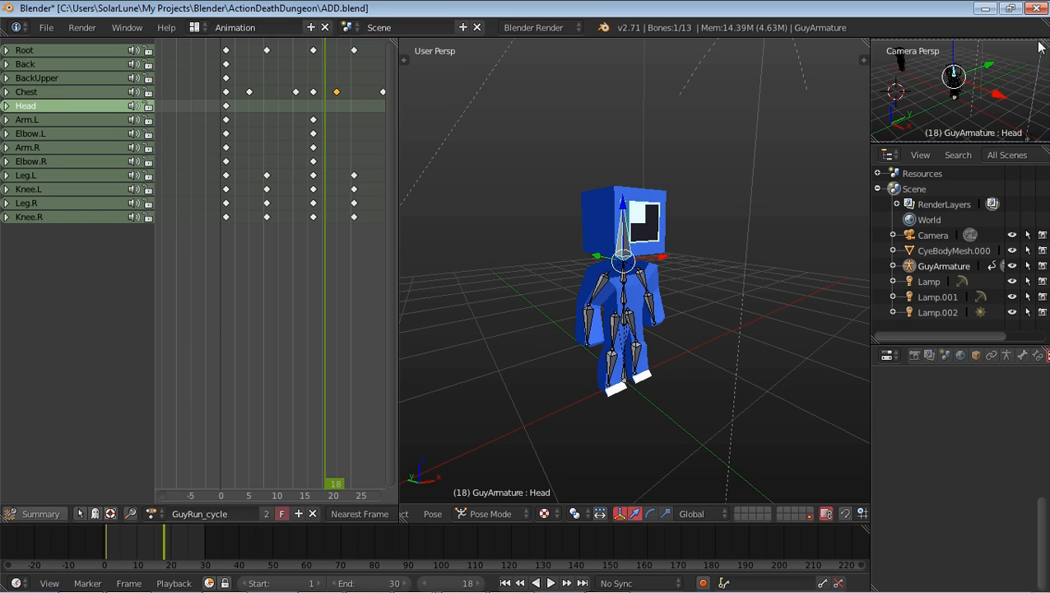
{"action": "mouse_move", "coordinate": [1046, 138]}
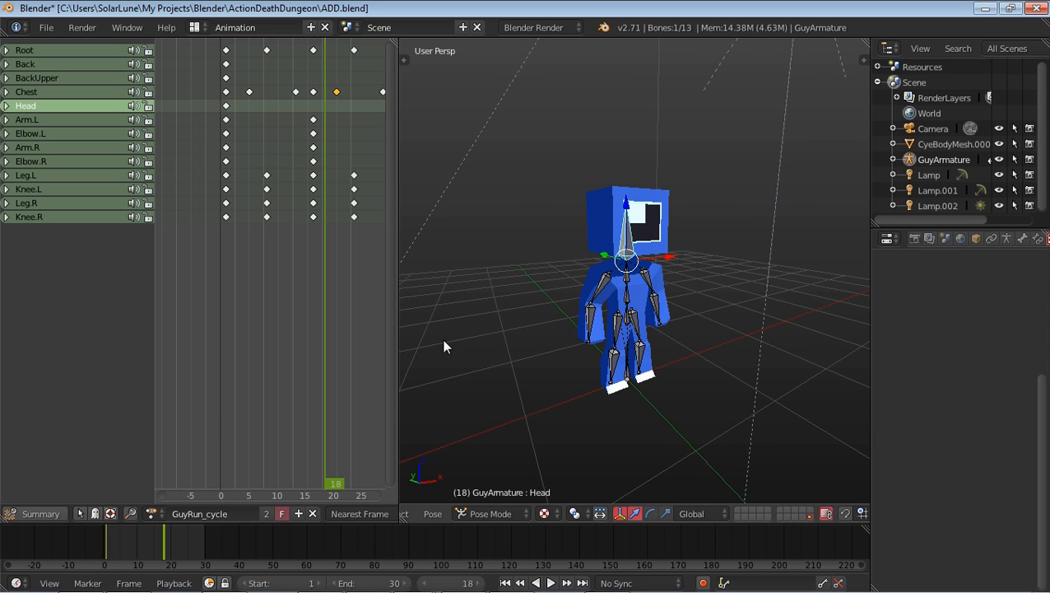
{"action": "mouse_move", "coordinate": [171, 333]}
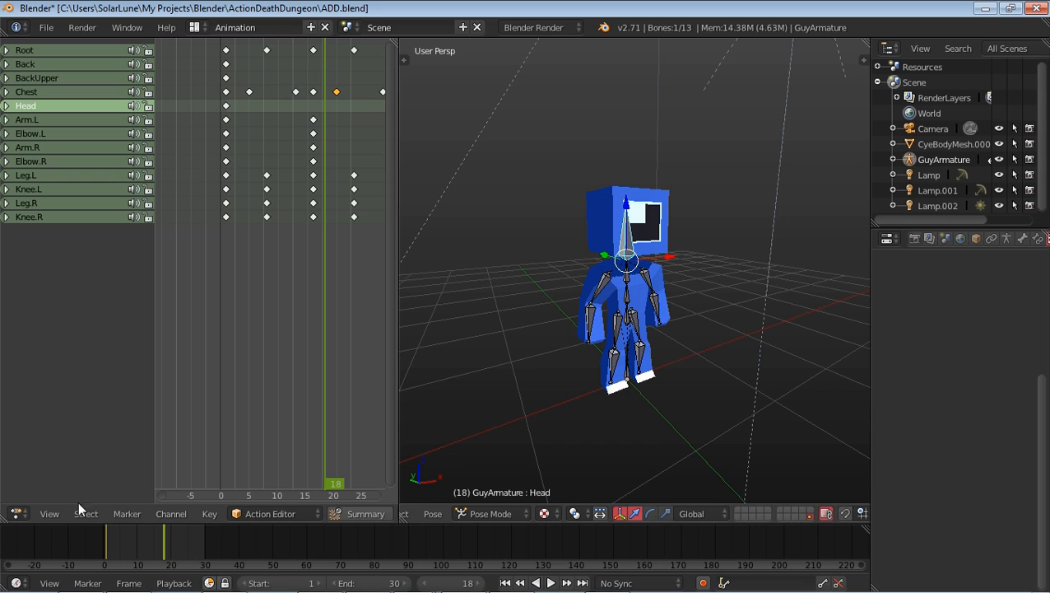
{"action": "mouse_move", "coordinate": [8, 518]}
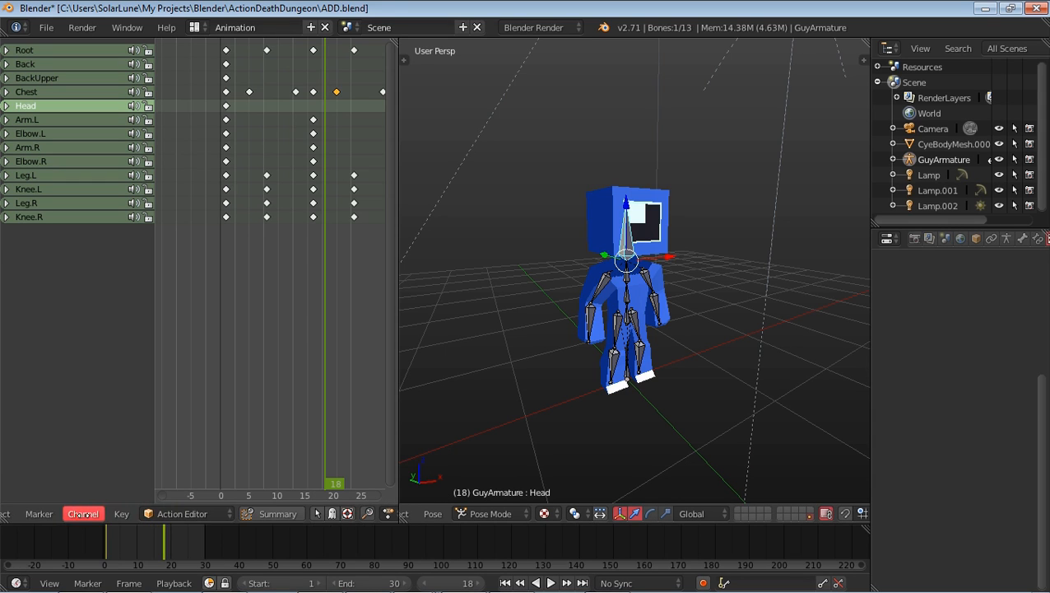
{"action": "left_click", "coordinate": [182, 514]}
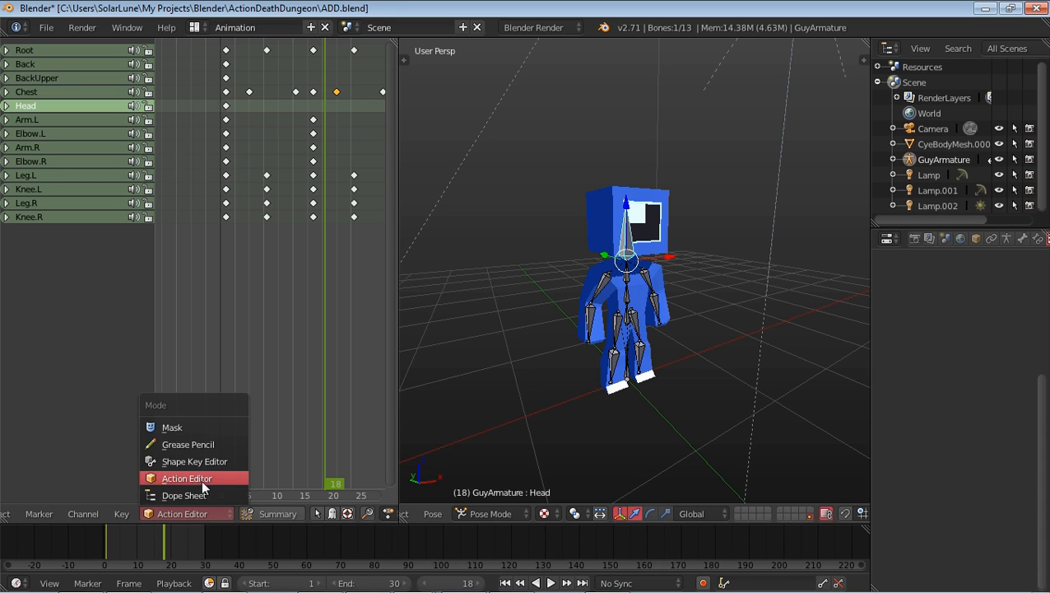
{"action": "left_click", "coordinate": [188, 477]}
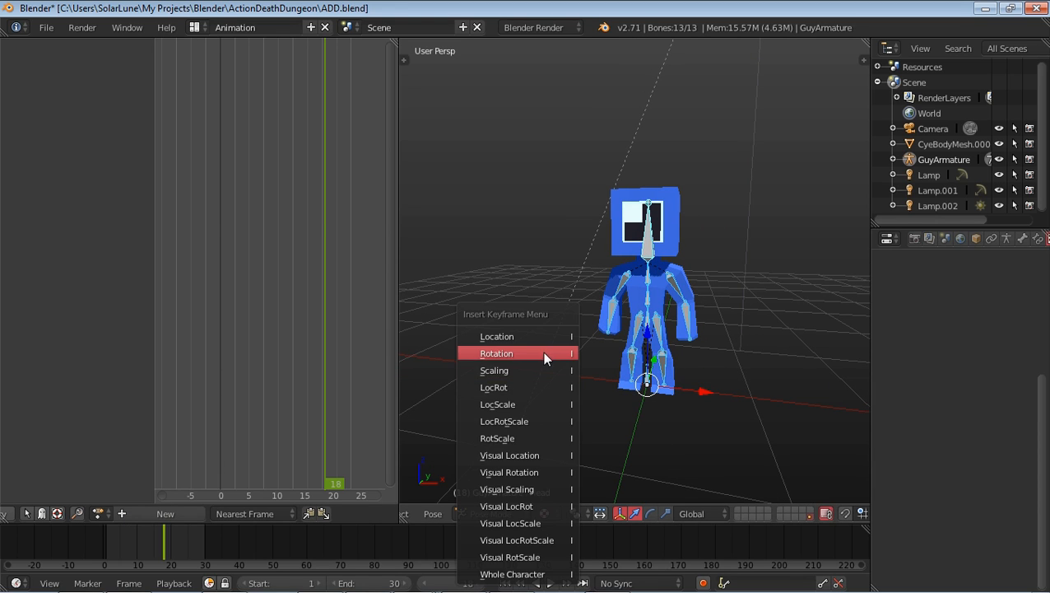
Step: Insert Rotation keyframes for all selected bones at frame 1 of the new GuyWalkAnimation action
{"action": "left_click", "coordinate": [497, 352]}
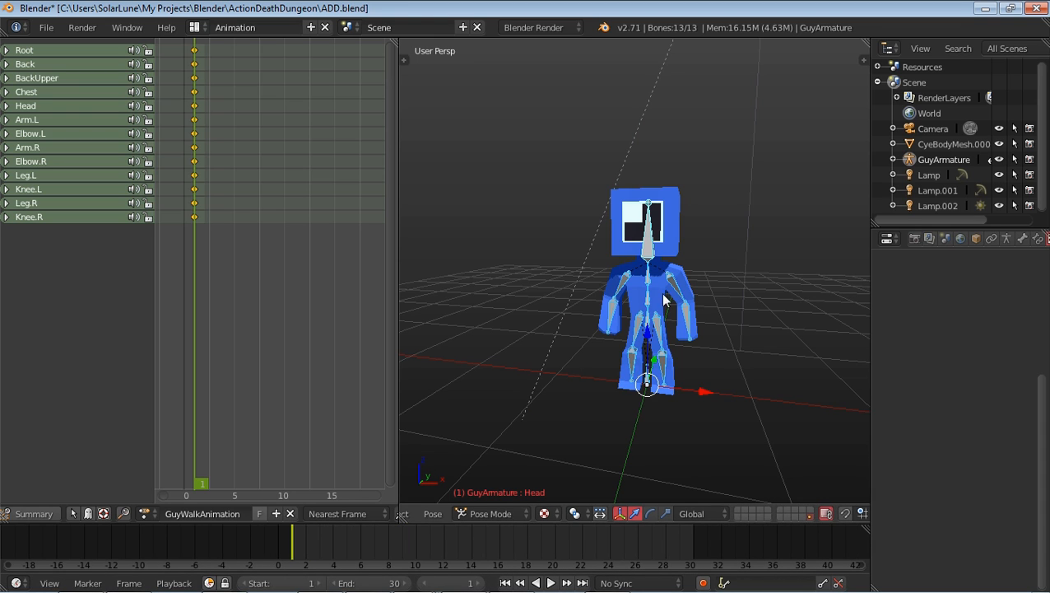
Step: Change the scene's render engine from Blender Render to Blender Game
{"action": "left_click", "coordinate": [915, 237]}
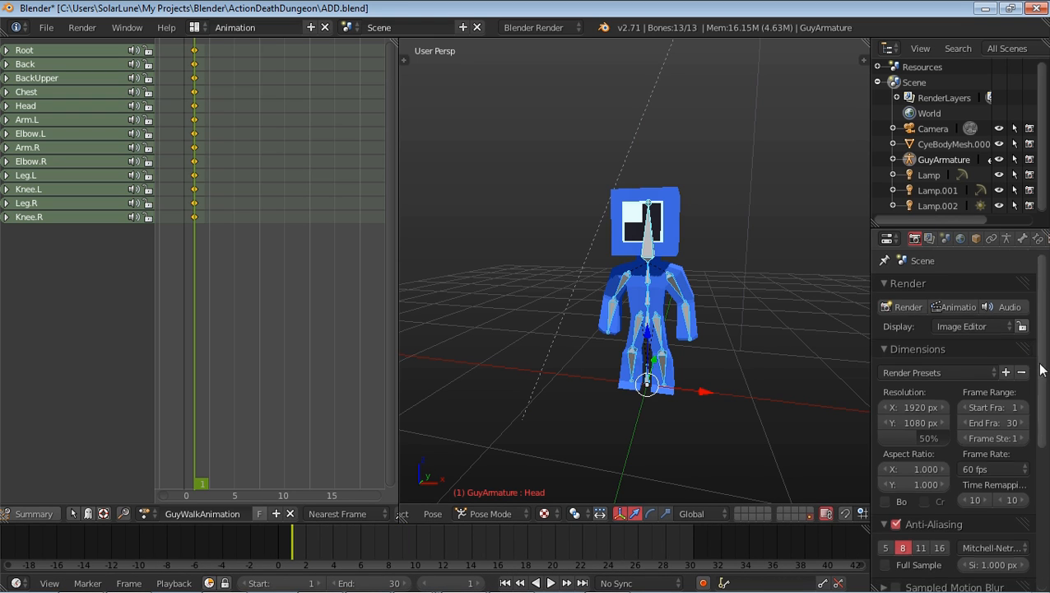
{"action": "scroll", "scroll_direction": "down", "scroll_amount": 3}
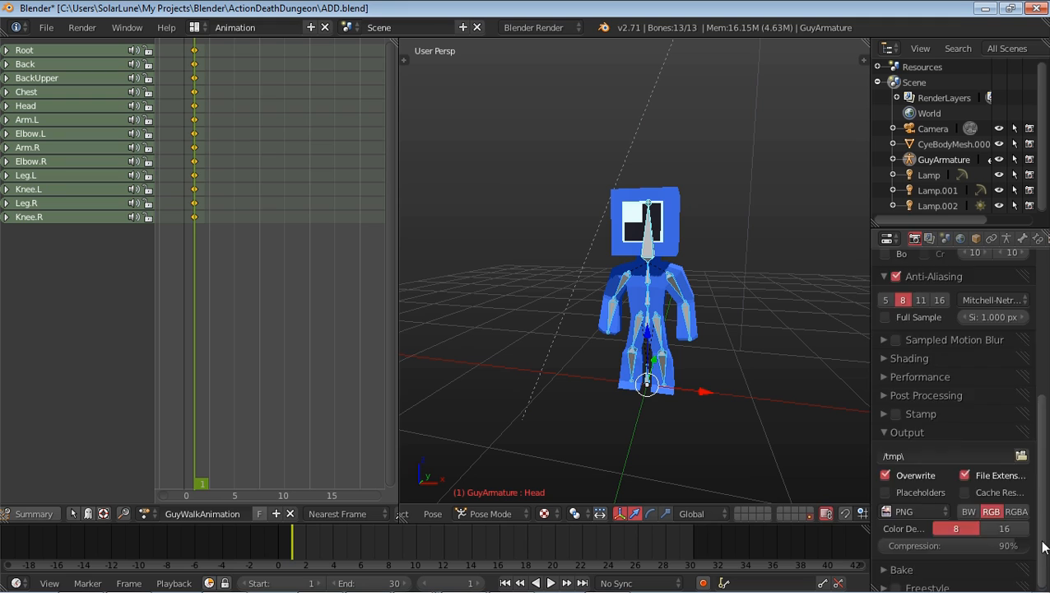
{"action": "scroll", "scroll_direction": "up", "scroll_amount": 3}
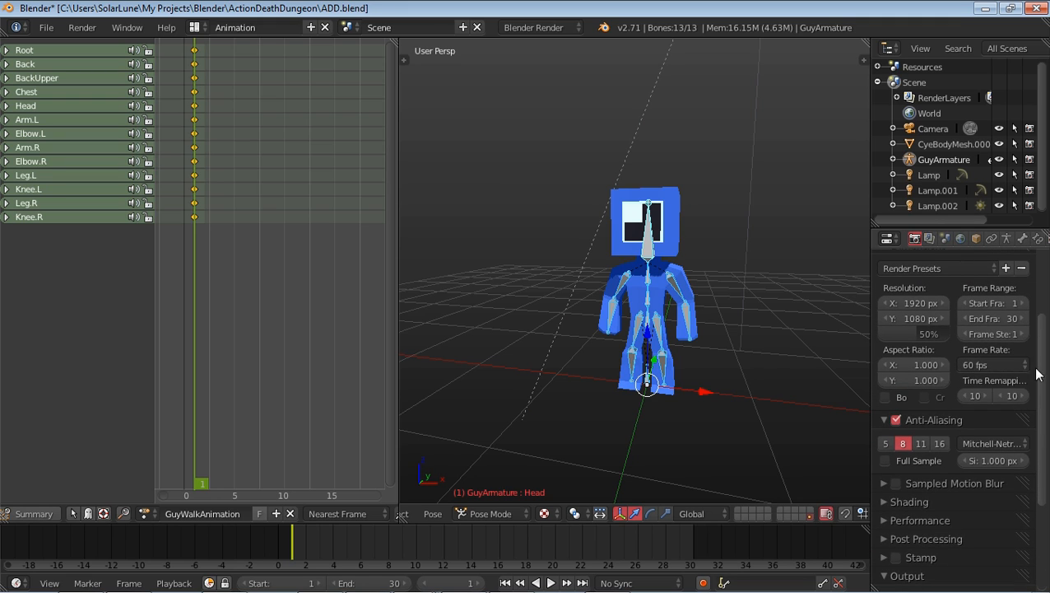
{"action": "left_click", "coordinate": [535, 26]}
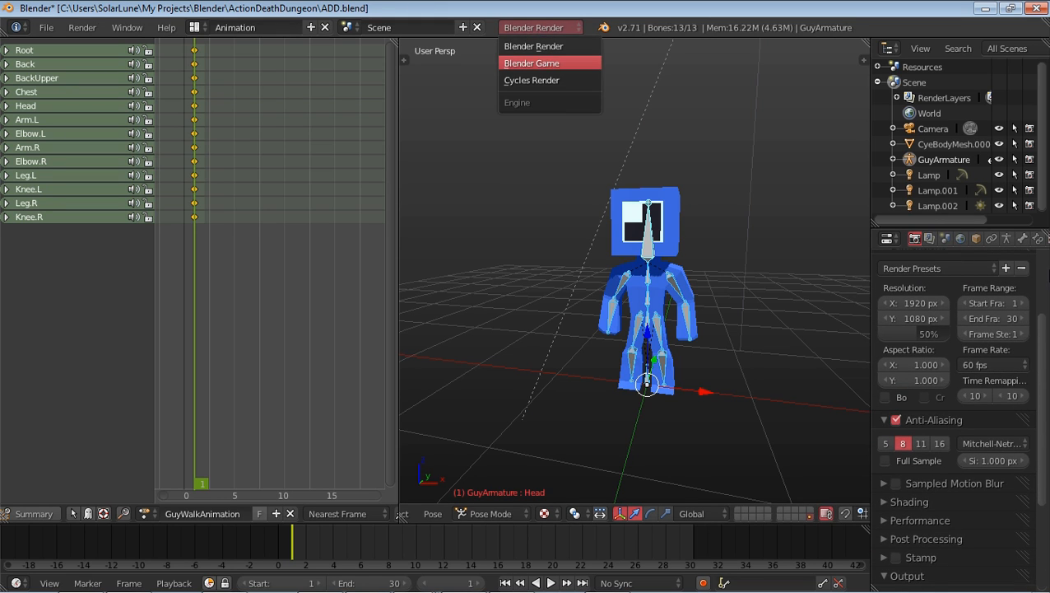
{"action": "left_click", "coordinate": [532, 63]}
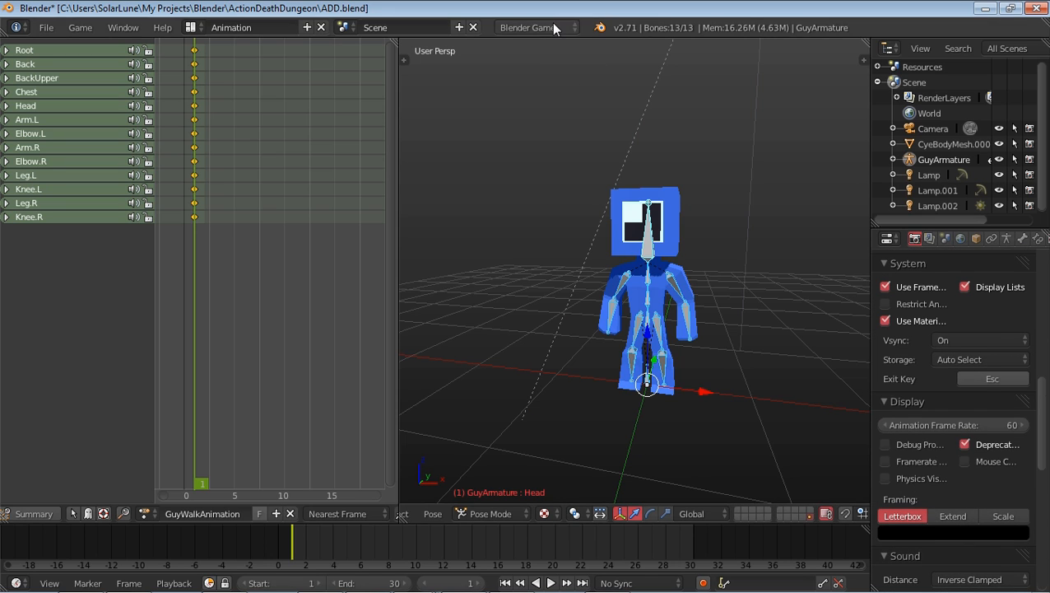
{"action": "scroll", "scroll_direction": "up", "scroll_amount": 3}
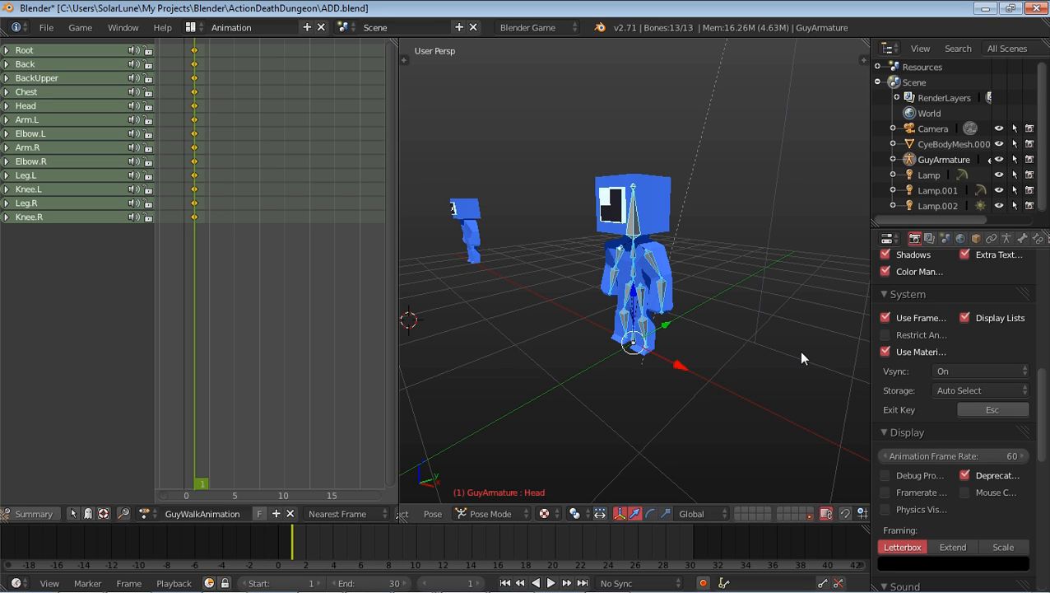
{"action": "mouse_move", "coordinate": [724, 354]}
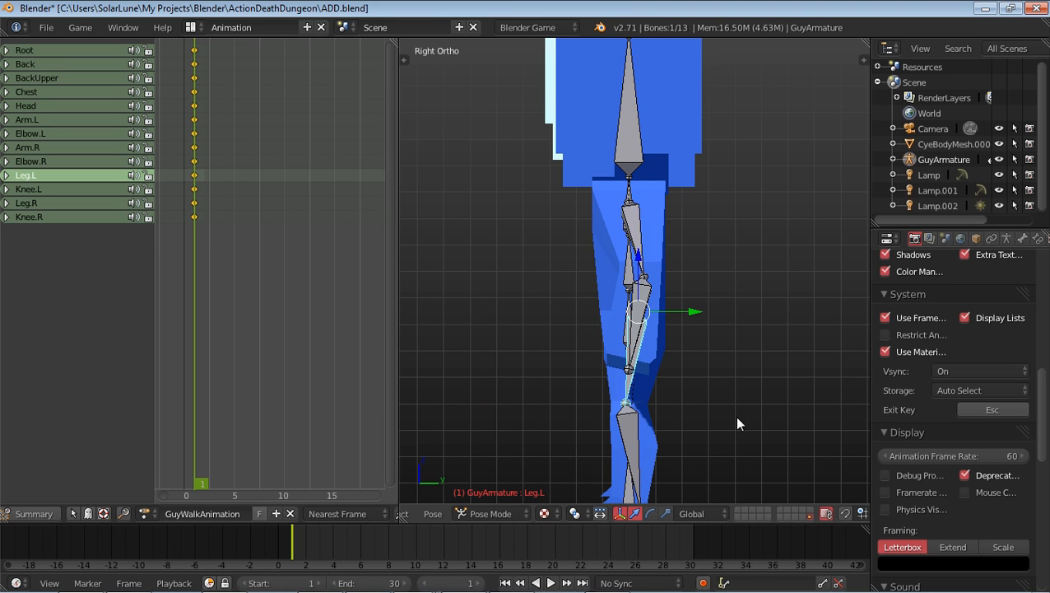
{"action": "mouse_move", "coordinate": [717, 514]}
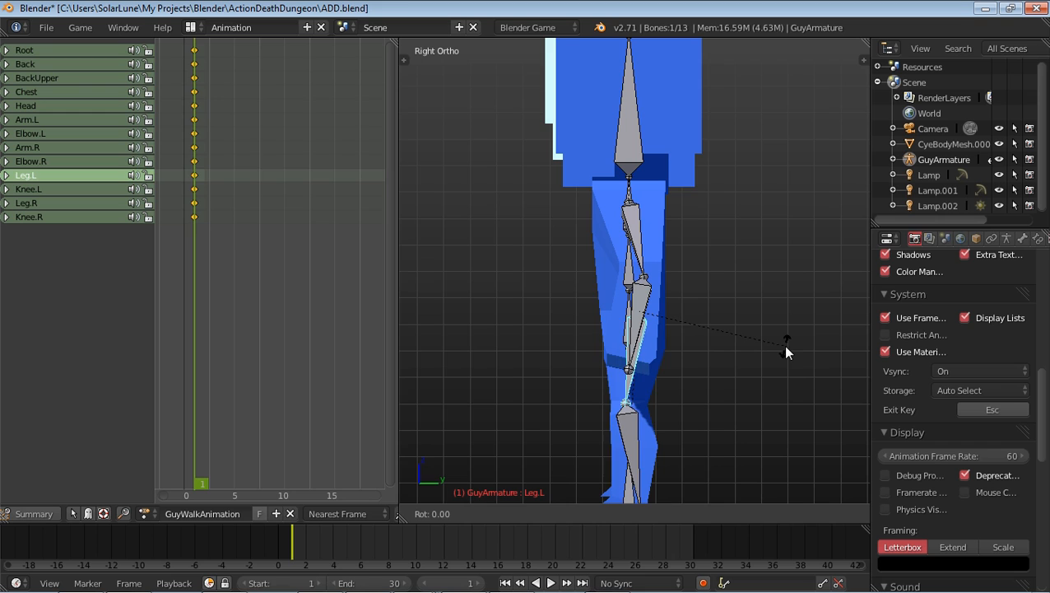
Step: Rotate the left leg into the first stride's contact pose in Right Ortho view
{"action": "left_click_drag", "start_coordinate": [787, 341], "coordinate": [721, 375]}
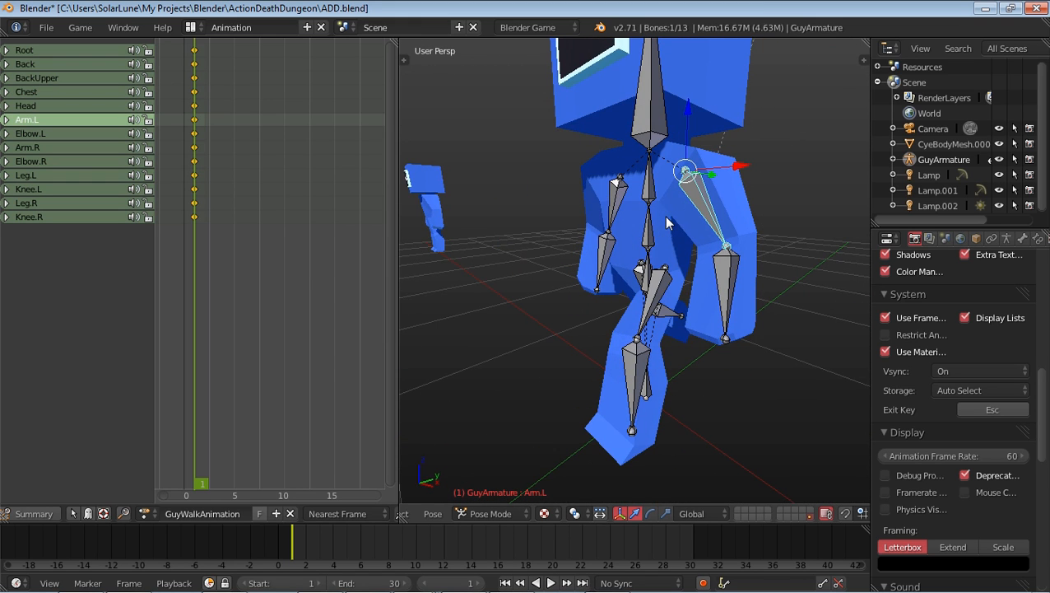
{"action": "mouse_move", "coordinate": [754, 341]}
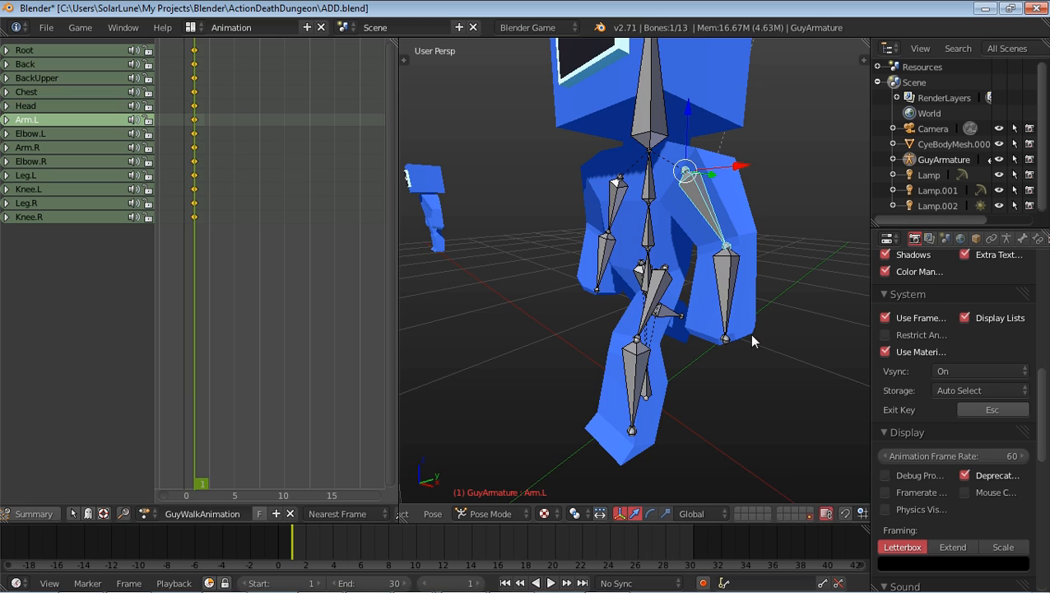
{"action": "mouse_move", "coordinate": [715, 356]}
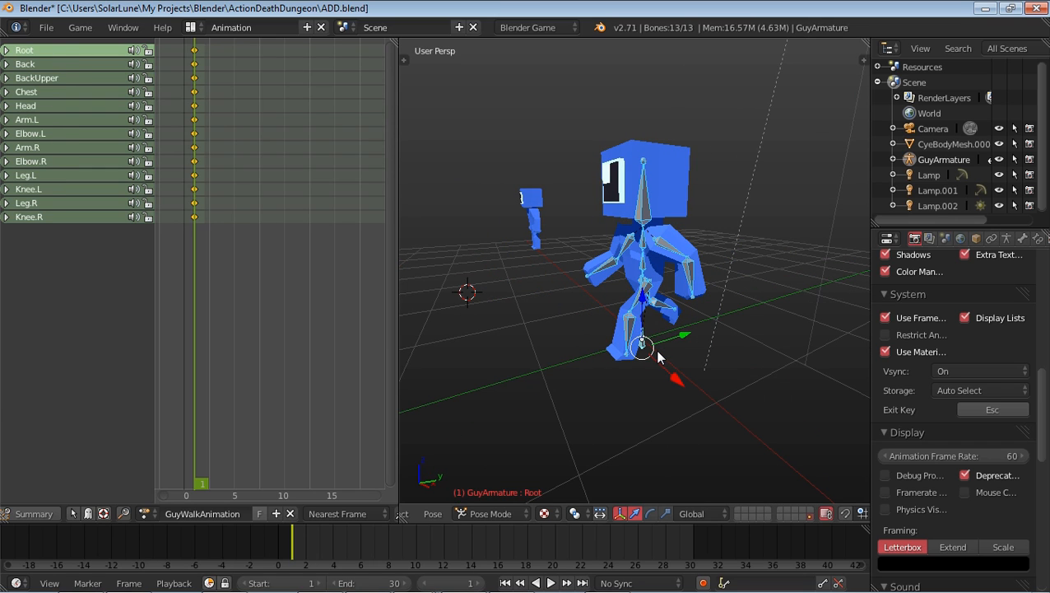
{"action": "mouse_move", "coordinate": [659, 387]}
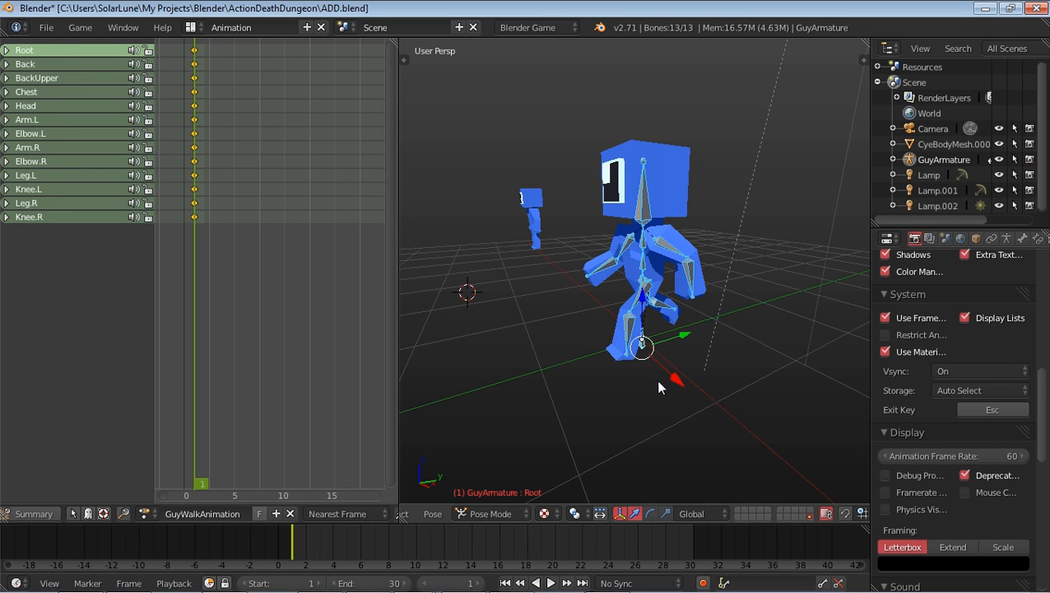
{"action": "mouse_move", "coordinate": [642, 346]}
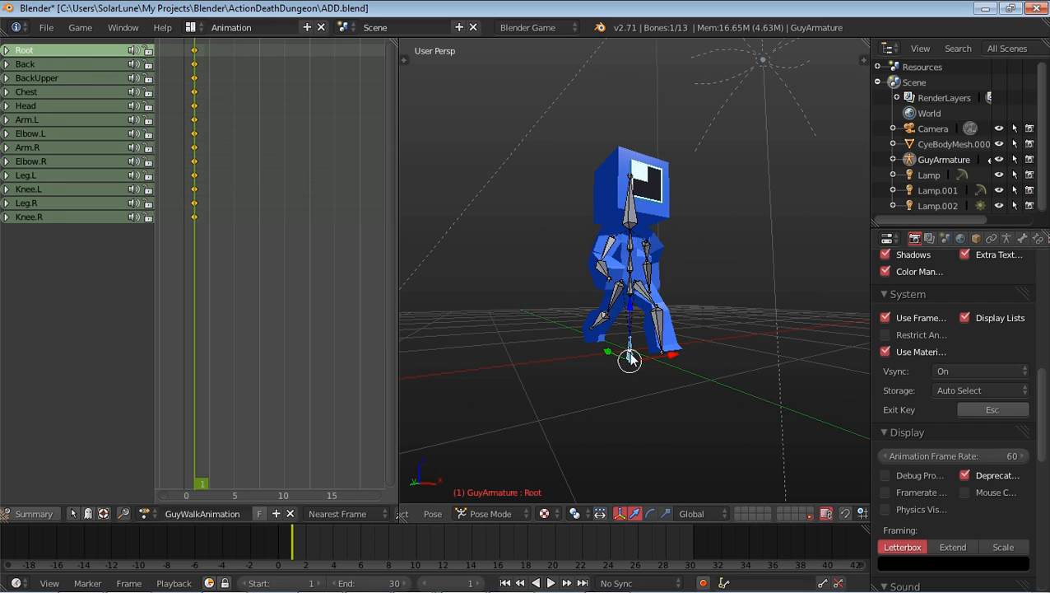
{"action": "mouse_move", "coordinate": [399, 375]}
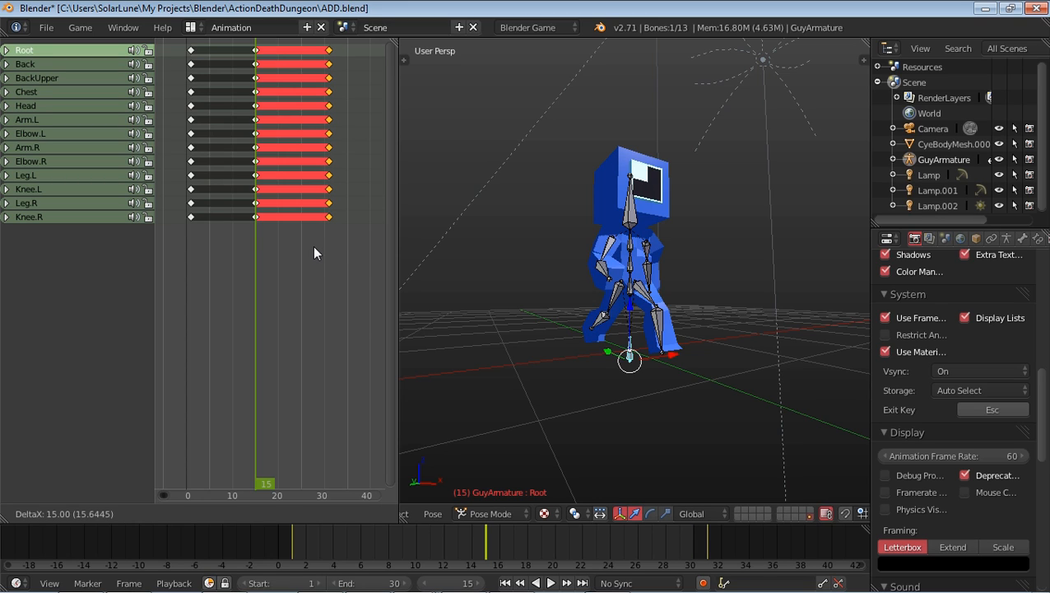
Step: Duplicate the first stride pose's keyframes 15 frames later in the action
{"action": "left_click", "coordinate": [329, 247]}
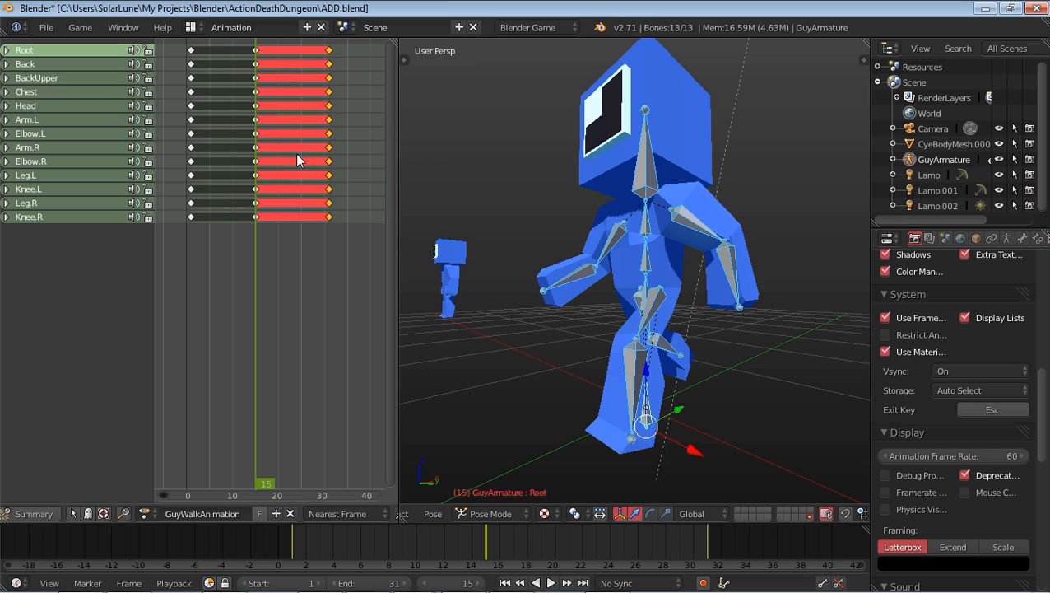
{"action": "mouse_move", "coordinate": [403, 217]}
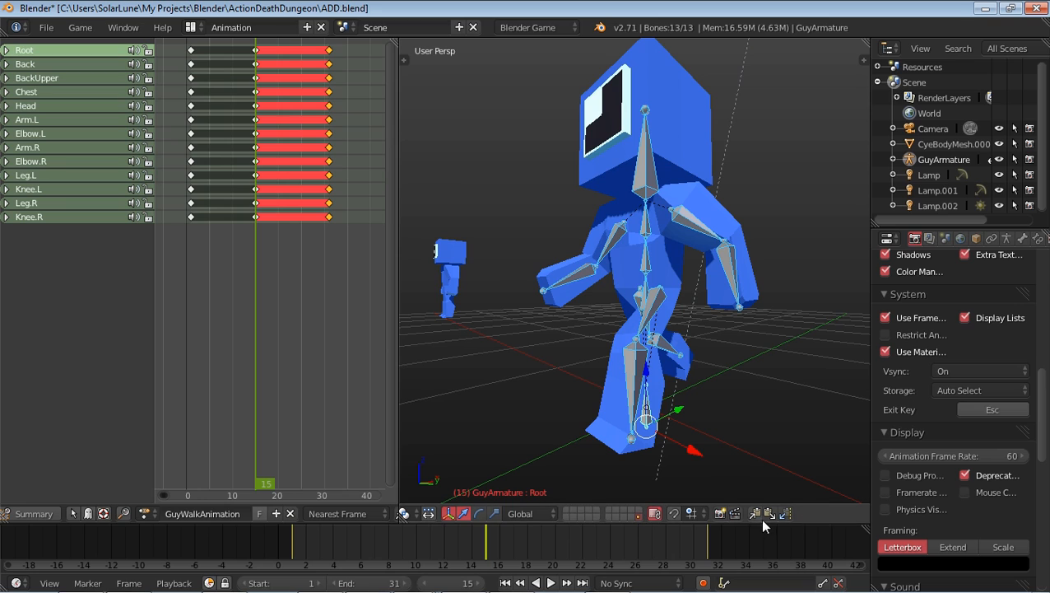
{"action": "mouse_move", "coordinate": [757, 517]}
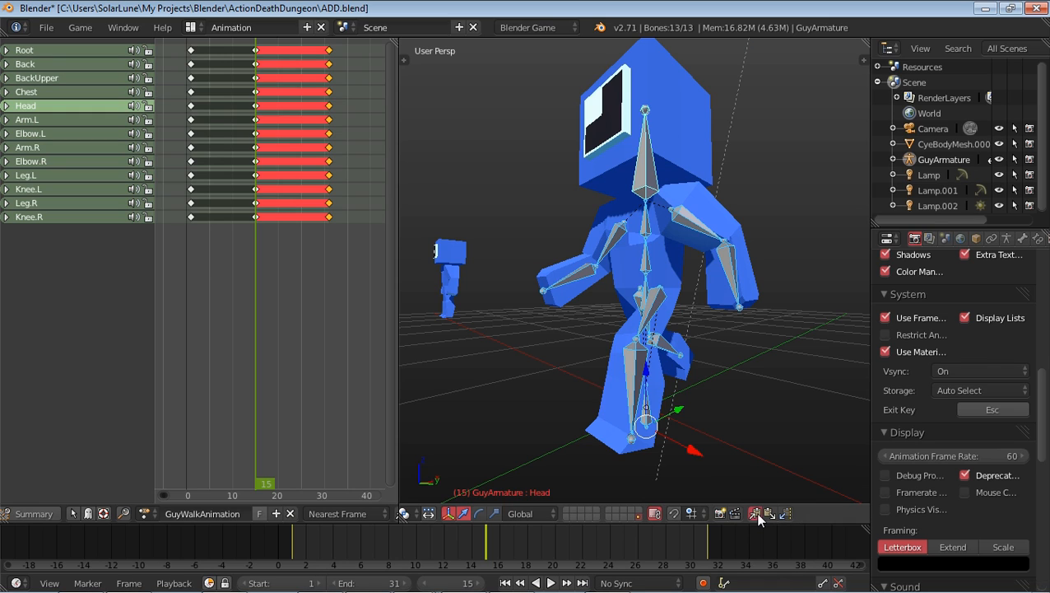
{"action": "mouse_move", "coordinate": [784, 514]}
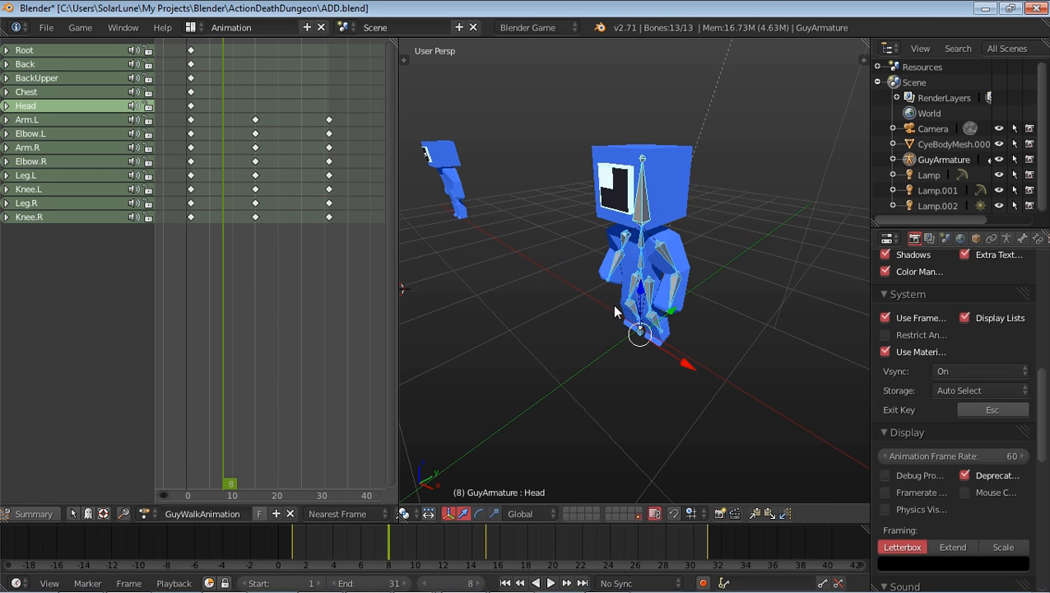
Step: Jump playback back to frame 1 of the walk action
{"action": "left_click", "coordinate": [550, 582]}
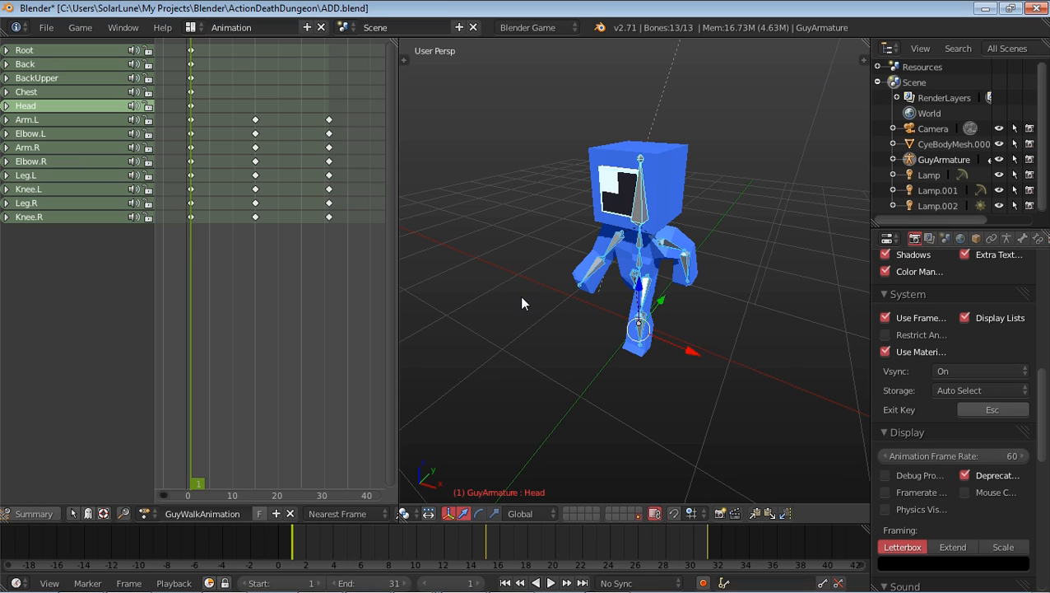
{"action": "mouse_move", "coordinate": [260, 237]}
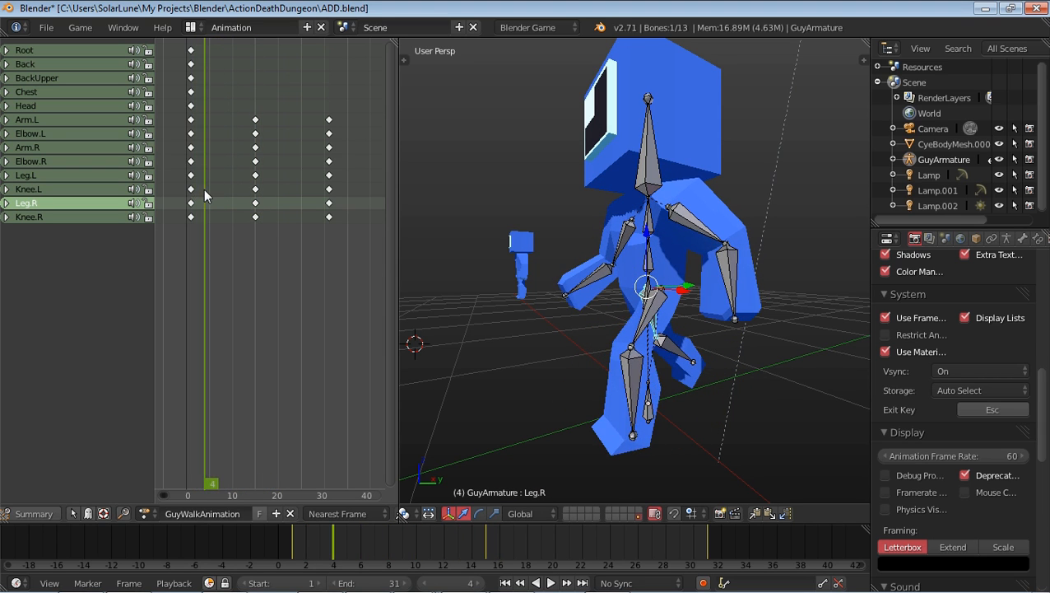
Step: Key Leg.R with LocRot and Knee.R with Rotation at frame 8, mid-stride
{"action": "left_click", "coordinate": [197, 483]}
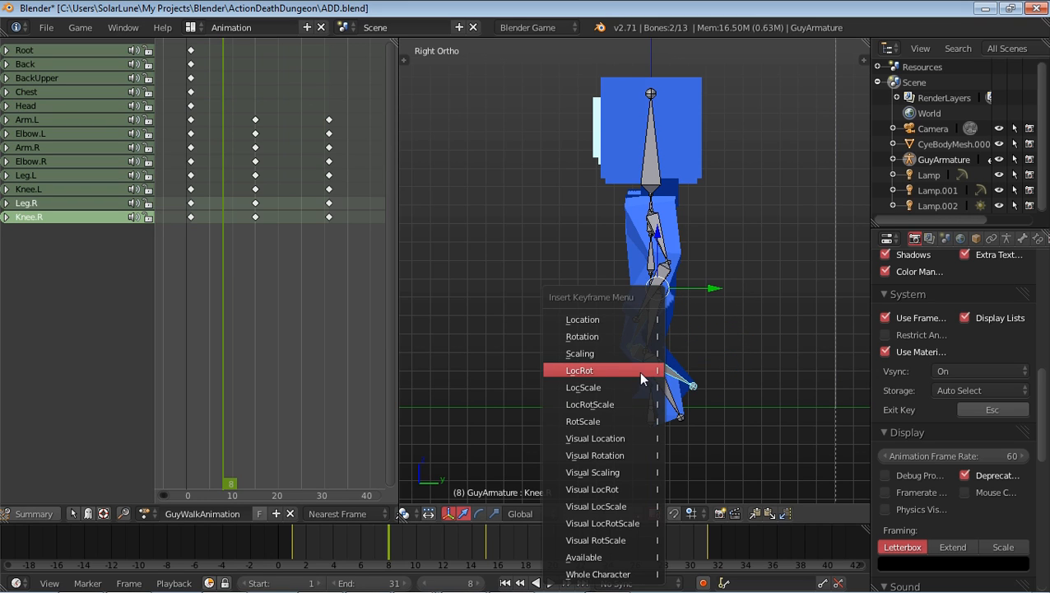
{"action": "left_click", "coordinate": [580, 368]}
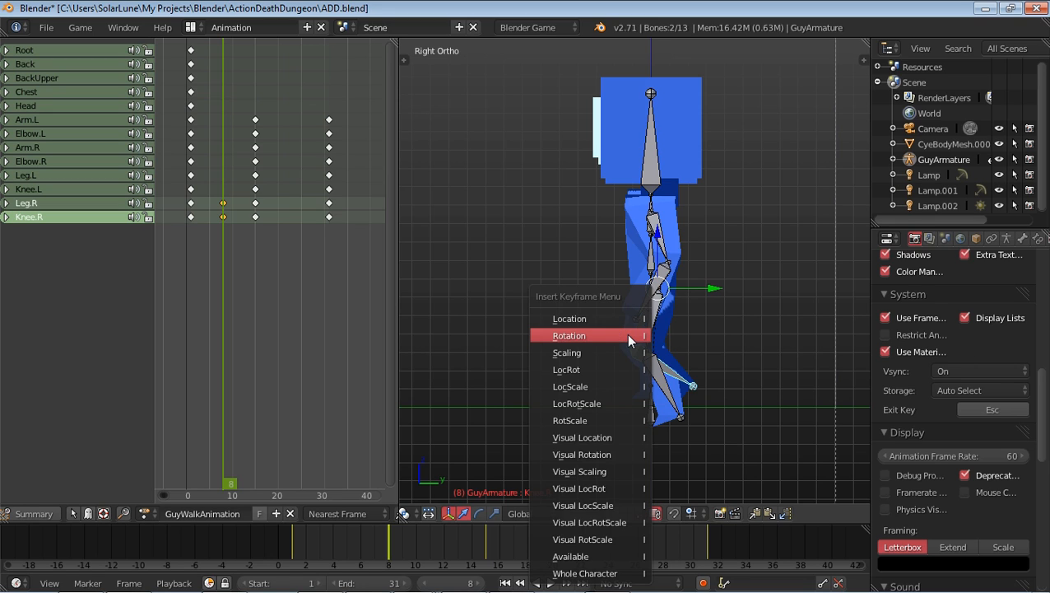
{"action": "left_click", "coordinate": [570, 335]}
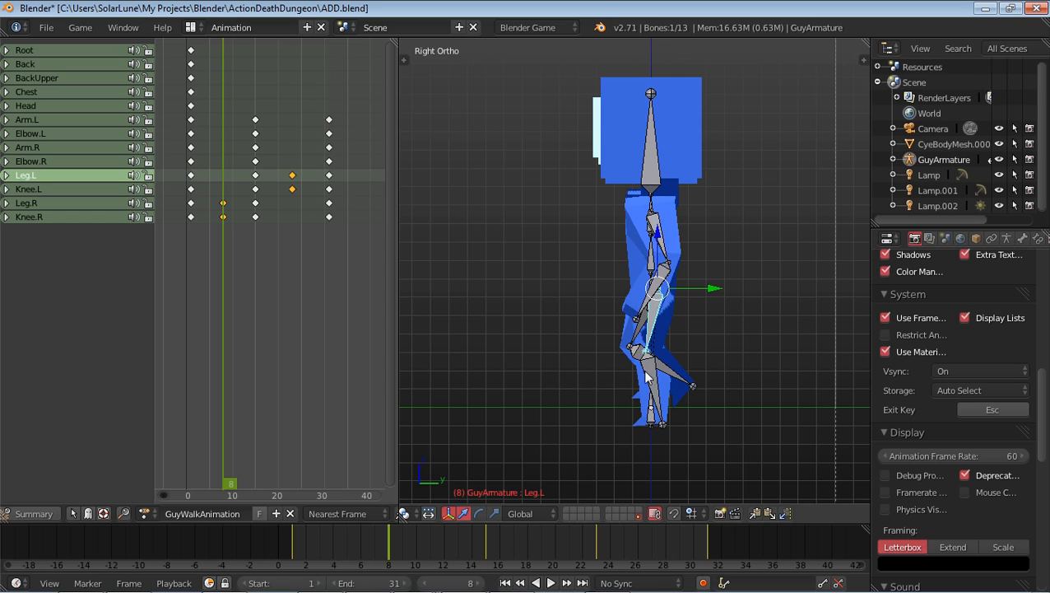
{"action": "mouse_move", "coordinate": [474, 217]}
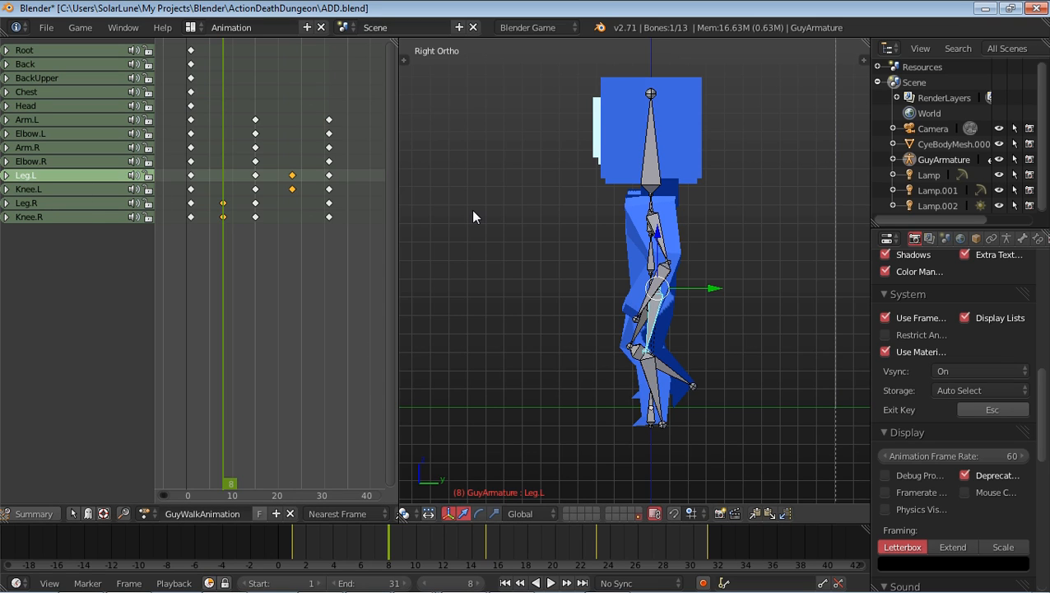
Step: Key the Root bone with LocRotScale at frame 8 and delete the stray keyframes
{"action": "left_click", "coordinate": [651, 425]}
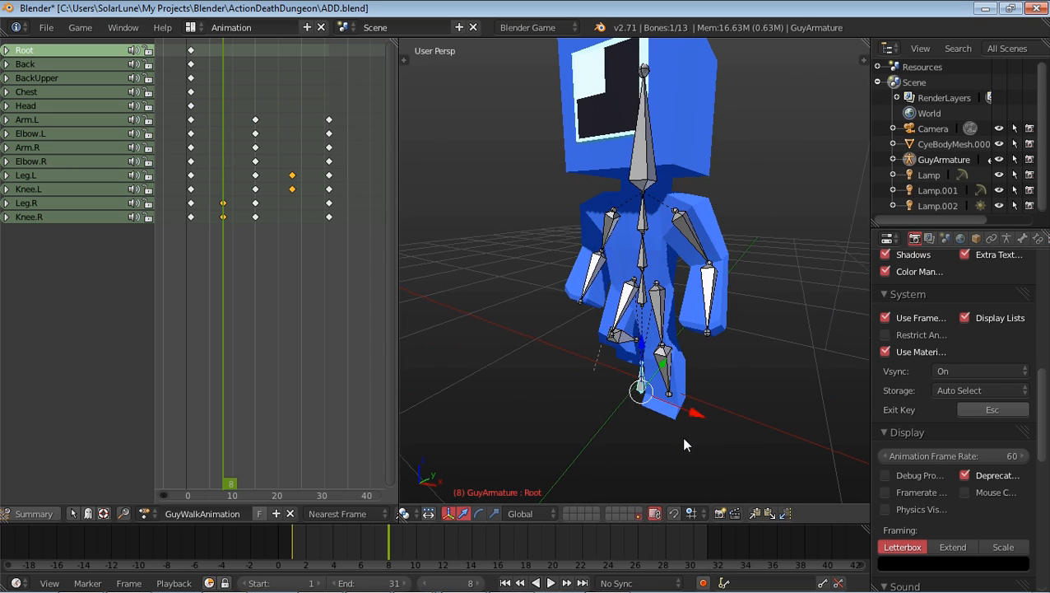
{"action": "mouse_move", "coordinate": [721, 442]}
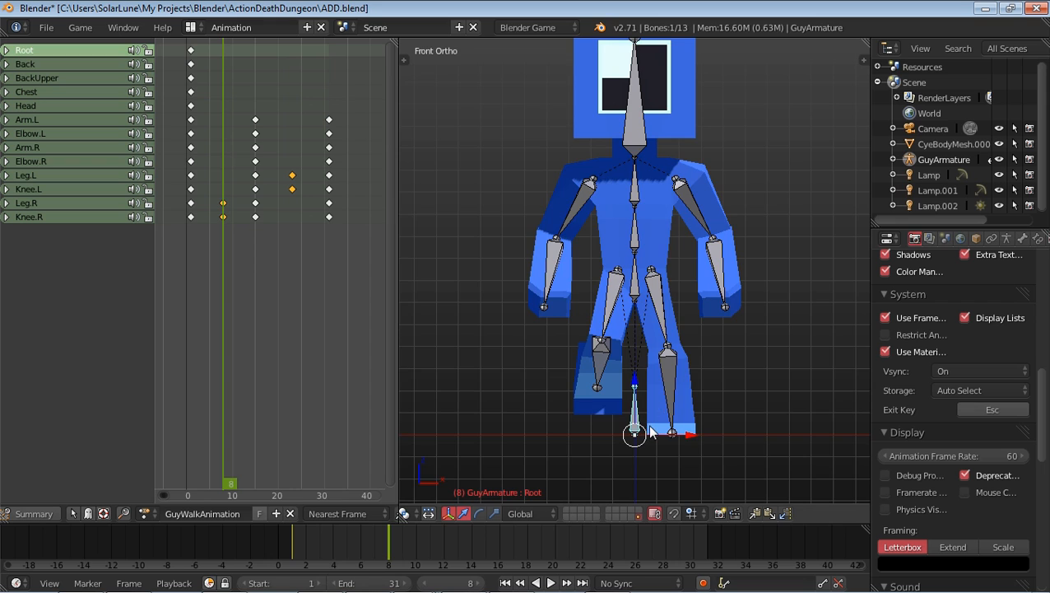
{"action": "key", "text": "i"}
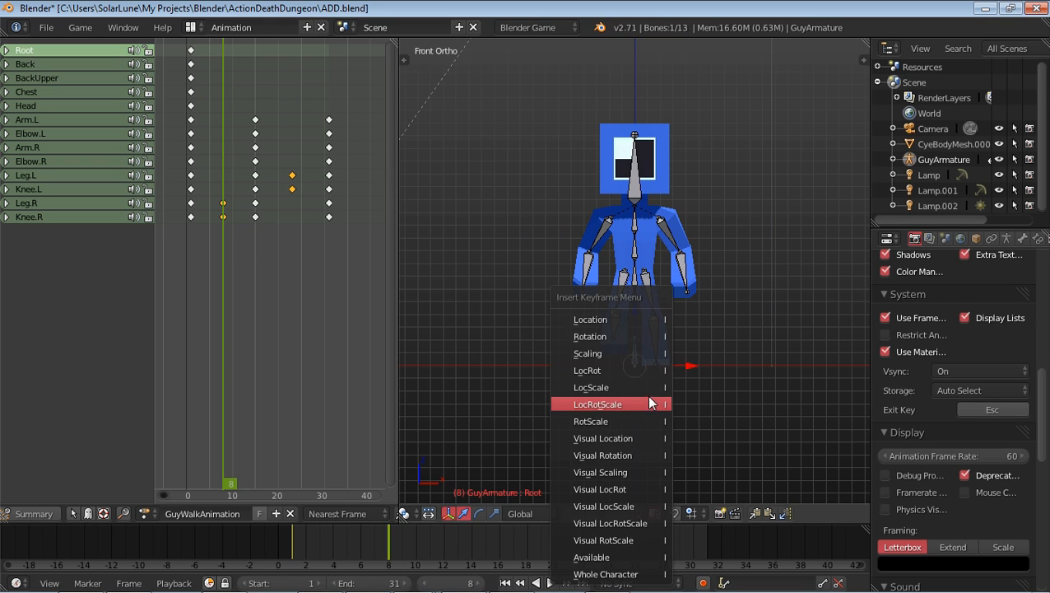
{"action": "left_click", "coordinate": [598, 403]}
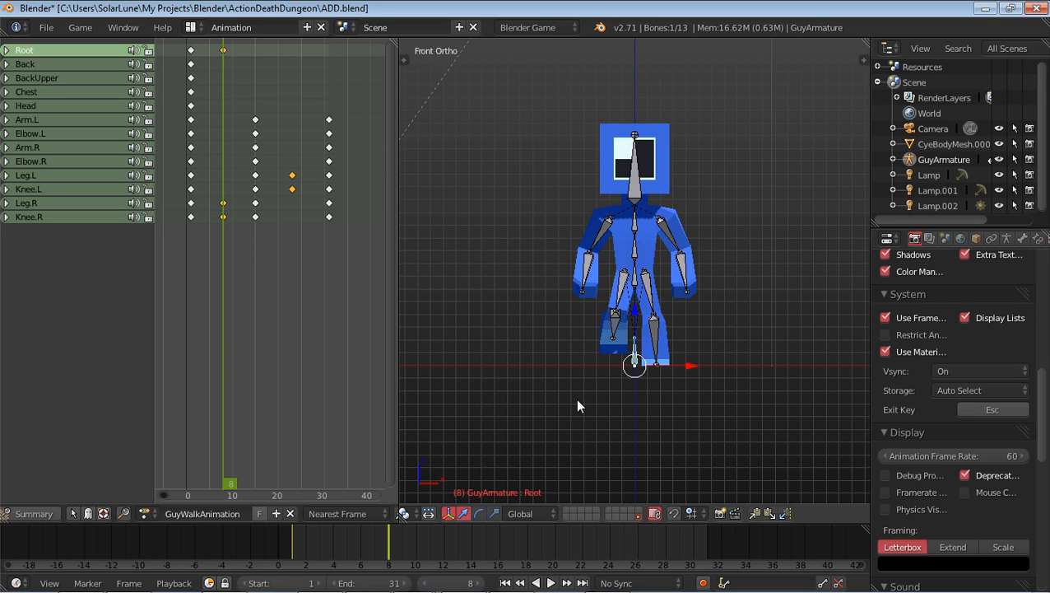
{"action": "mouse_move", "coordinate": [619, 230]}
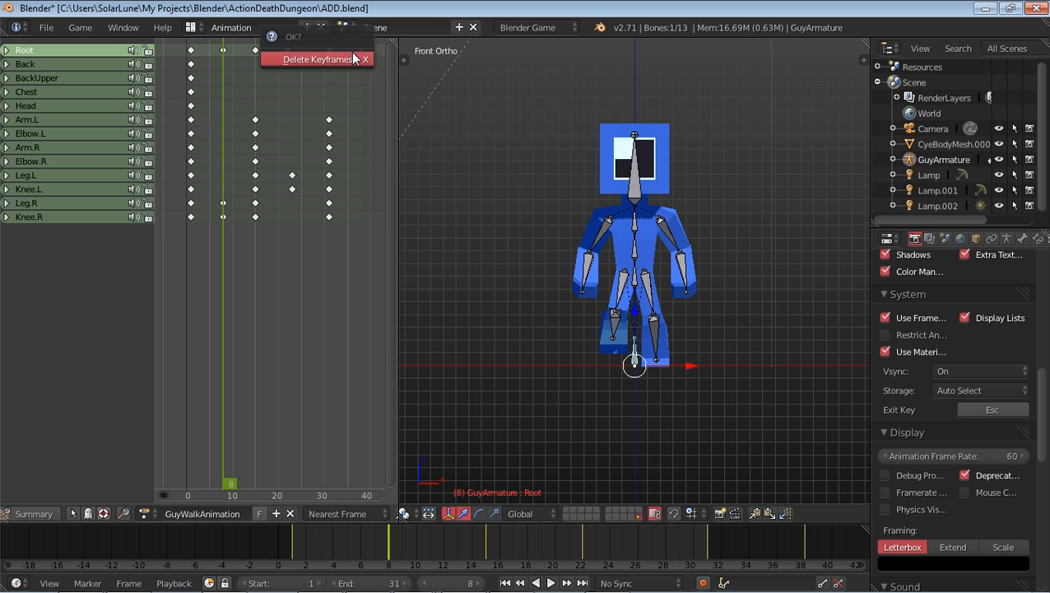
{"action": "left_click", "coordinate": [319, 60]}
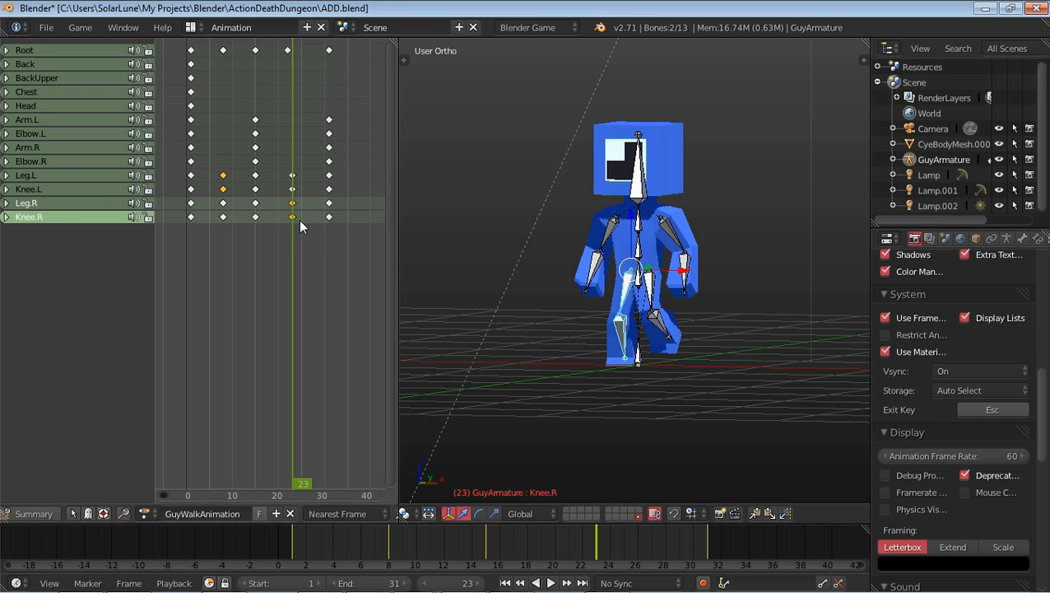
Step: Key the right knee's rotation for the opposite cross pose at frame 23
{"action": "left_click", "coordinate": [550, 583]}
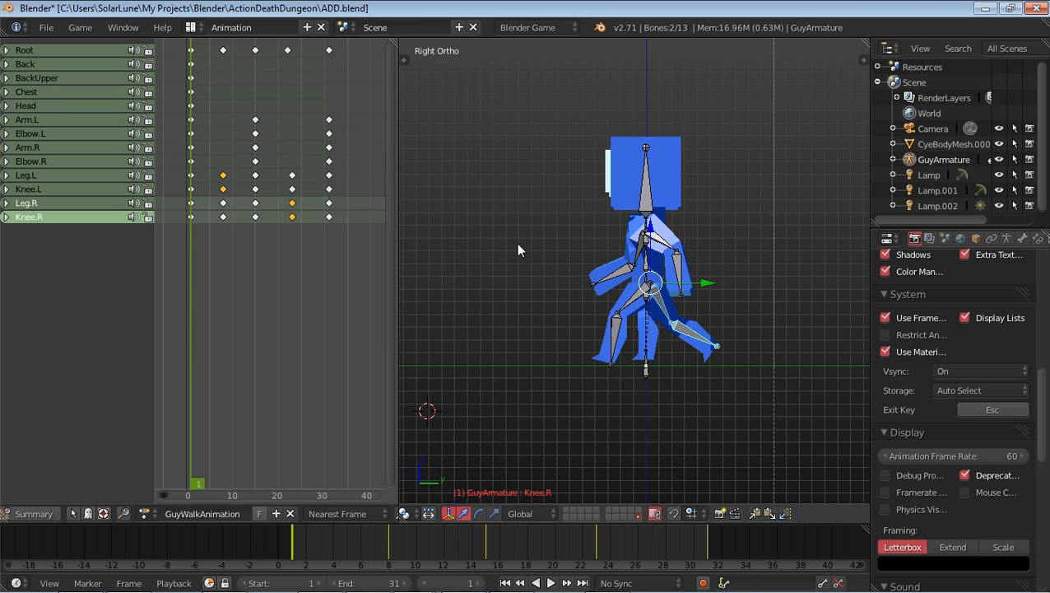
Step: Scale all keyframes to span about 40 frames and set the end frame to 45
{"action": "left_click", "coordinate": [550, 582]}
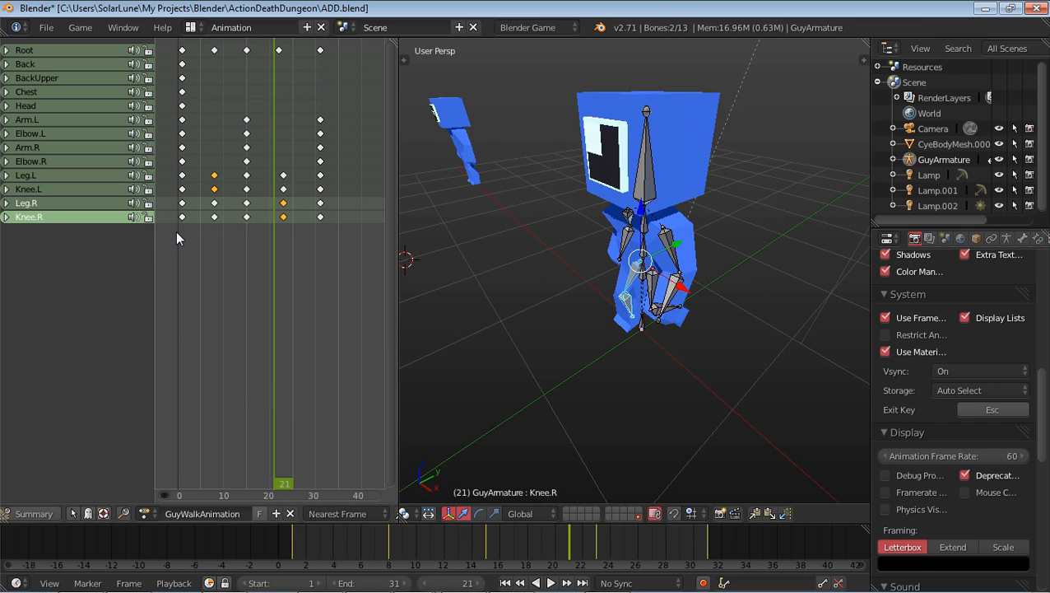
{"action": "left_click", "coordinate": [504, 583]}
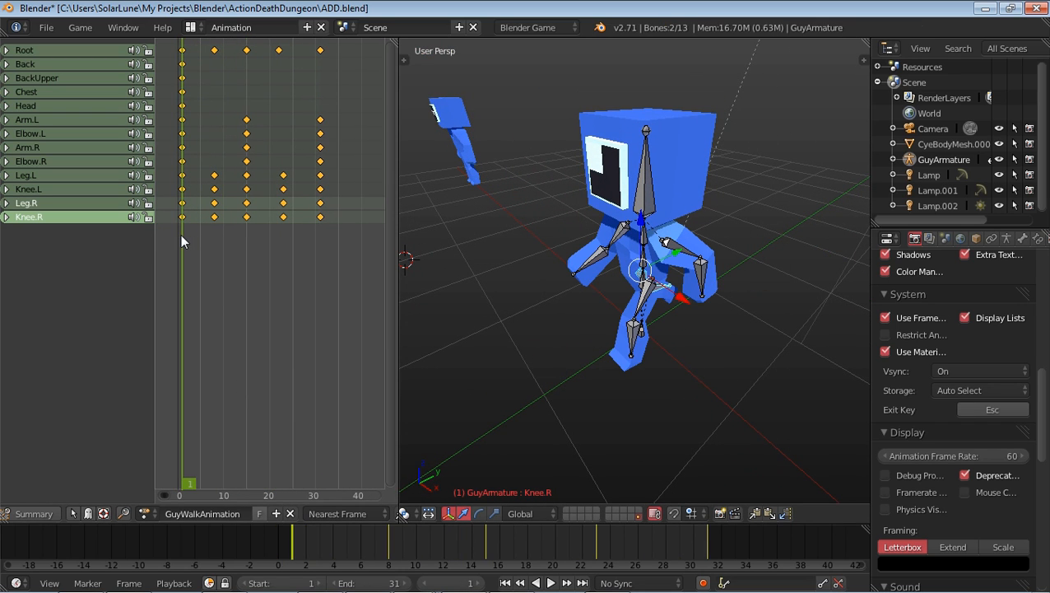
{"action": "left_click", "coordinate": [223, 484]}
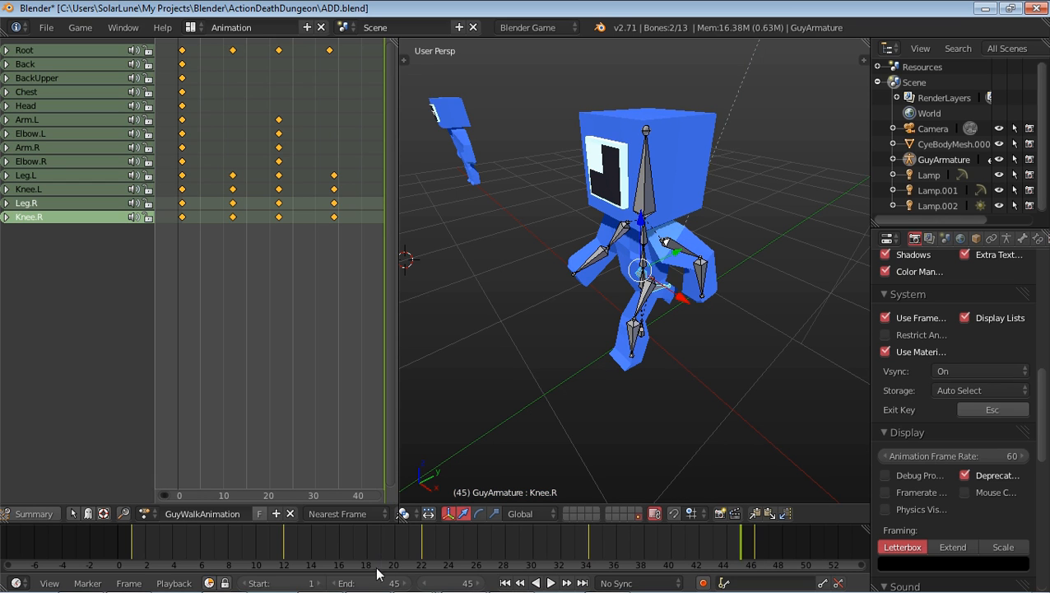
{"action": "left_click", "coordinate": [550, 583]}
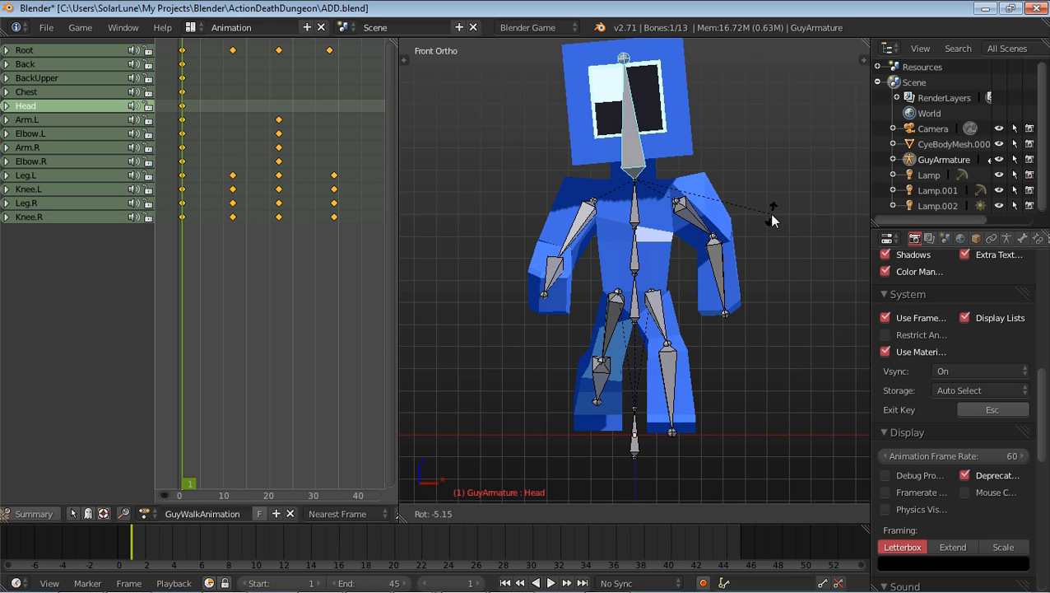
Step: Tilt the Head slightly and key Chest rotation at frames 12, 22 and 34
{"action": "left_click", "coordinate": [634, 99]}
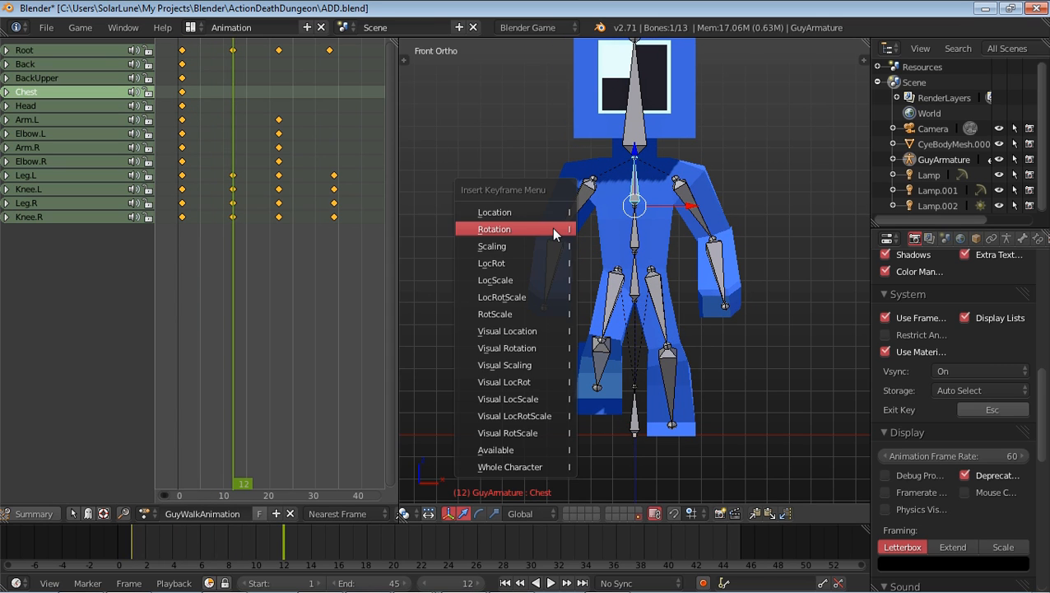
{"action": "left_click", "coordinate": [494, 229]}
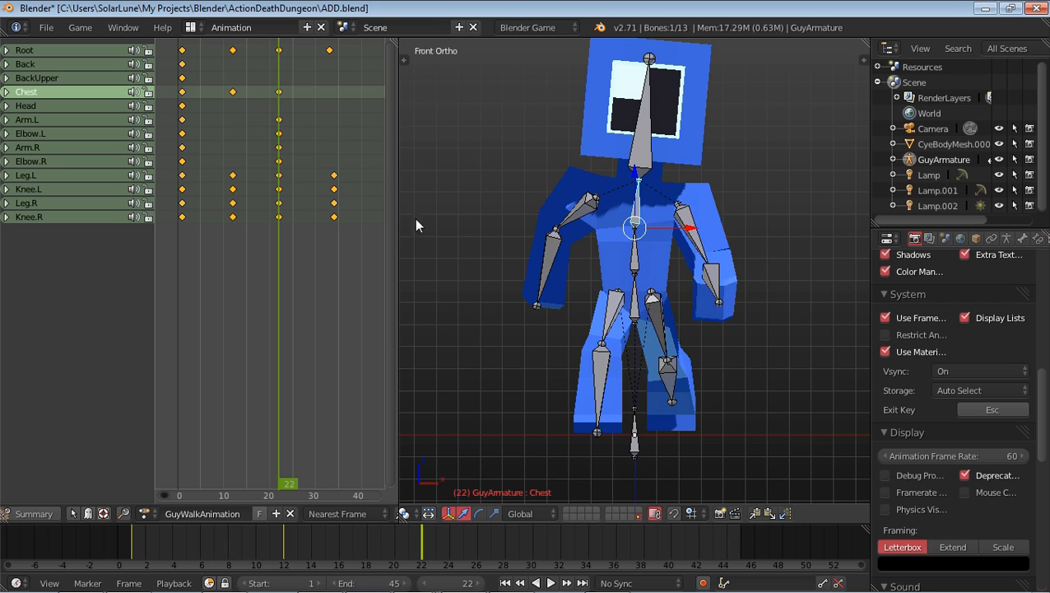
{"action": "left_click", "coordinate": [336, 484]}
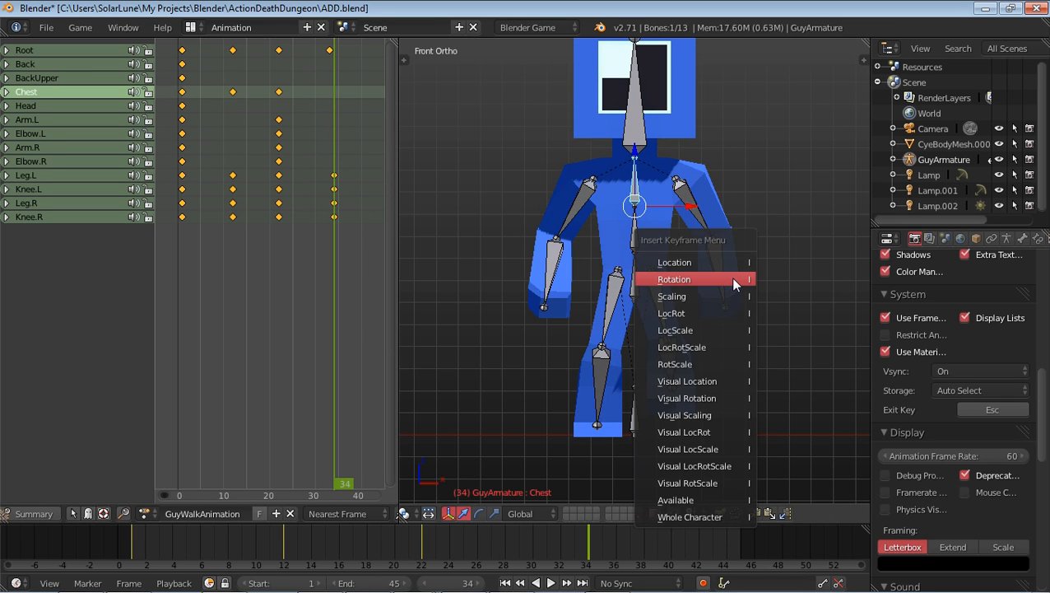
{"action": "left_click", "coordinate": [675, 279]}
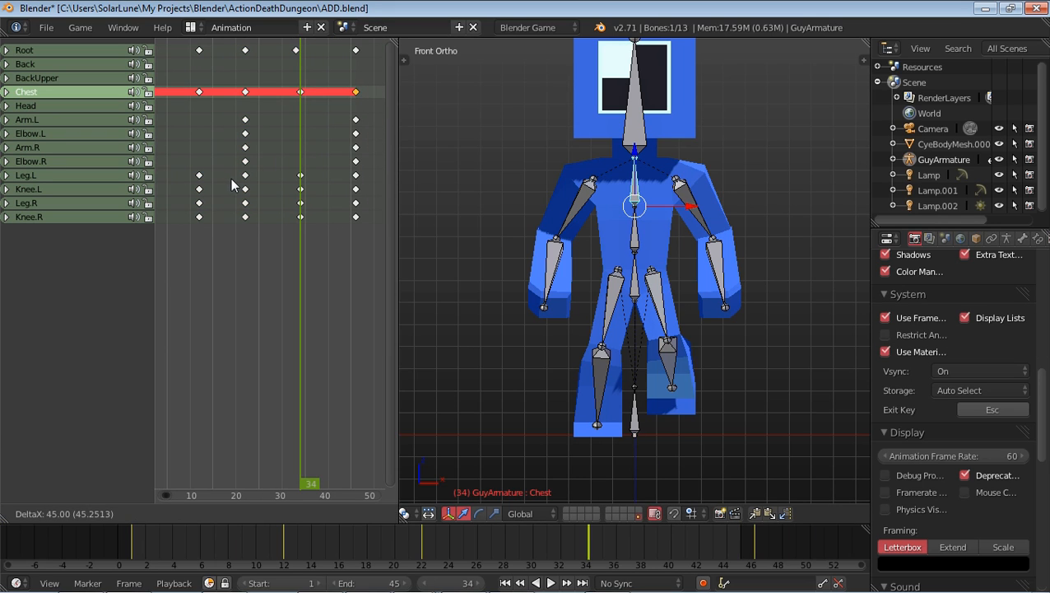
Step: Duplicate the chest keys 45 frames later and play back the walk cycle
{"action": "left_click", "coordinate": [25, 49]}
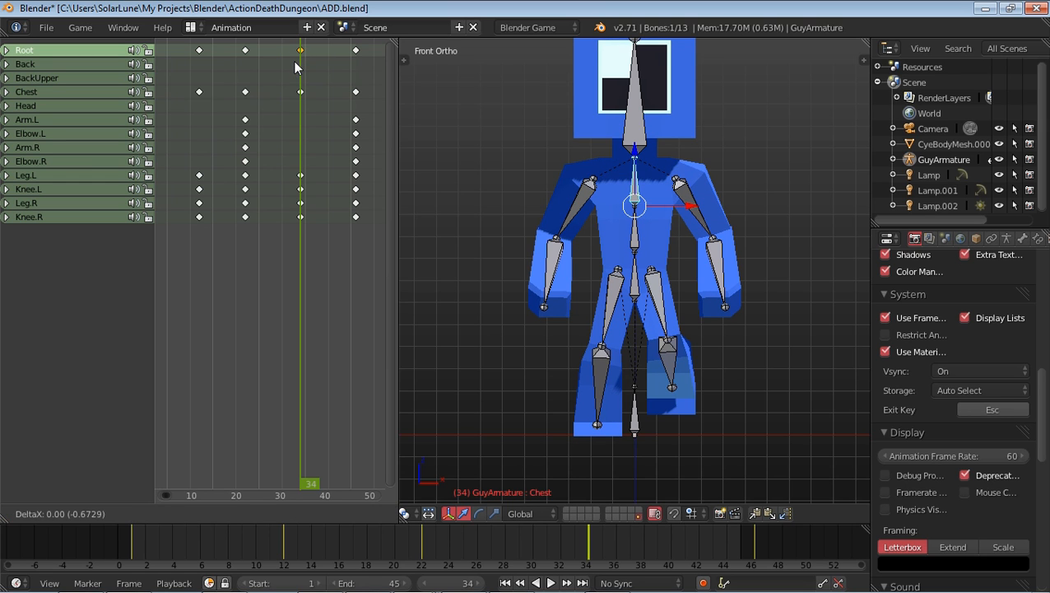
{"action": "left_click", "coordinate": [550, 583]}
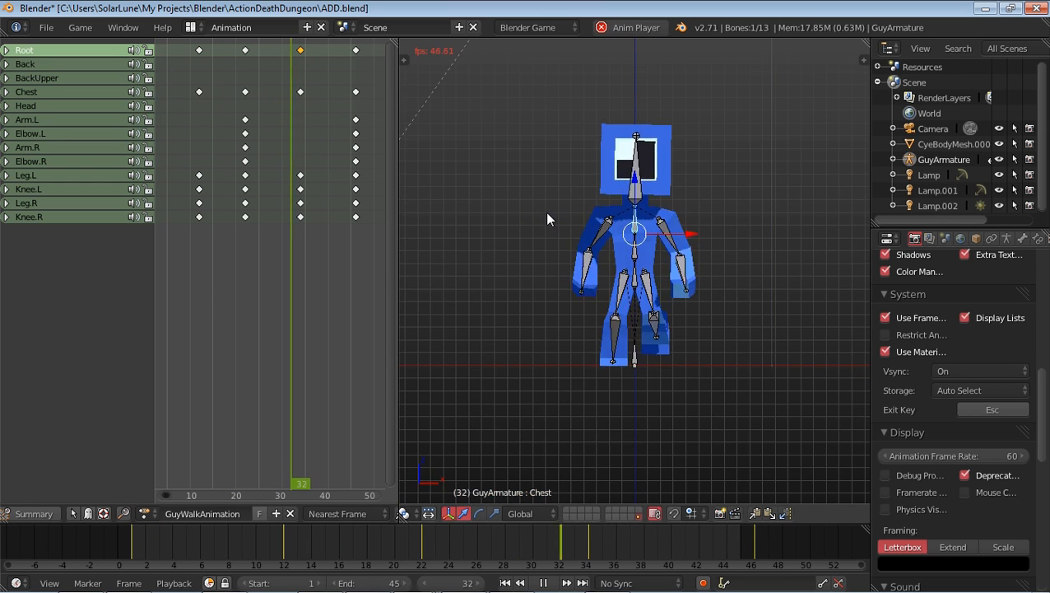